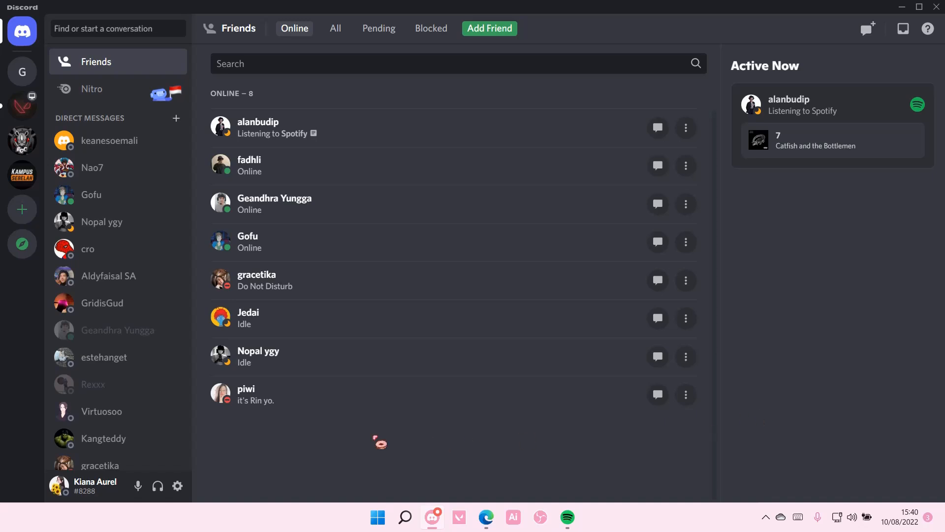
pyautogui.moveTo(178, 486)
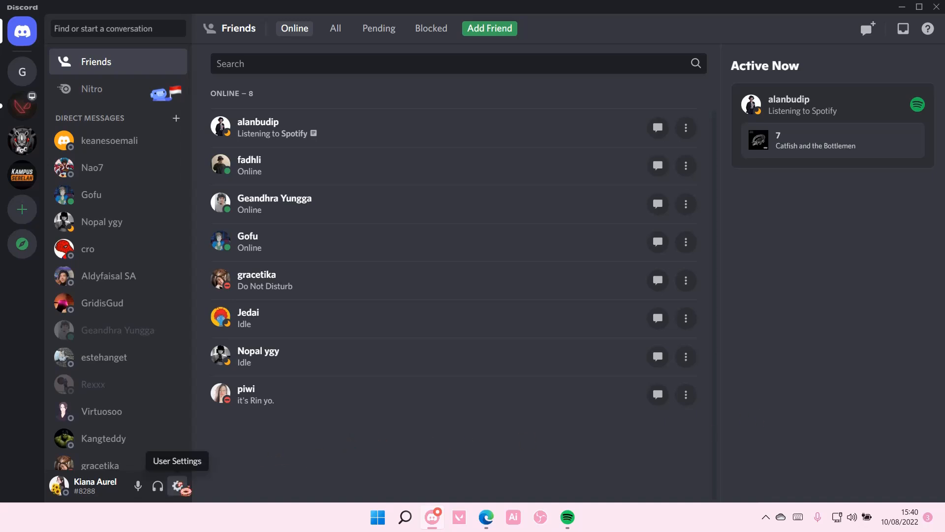
# Reach the Debugging section of Voice & Video settings and confirm Debug Logging is off
pyautogui.click(178, 485)
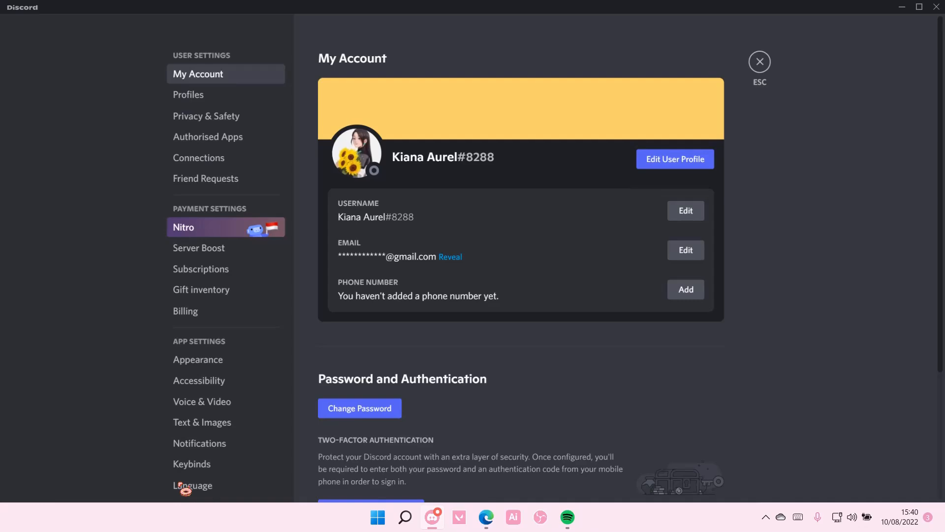
pyautogui.click(202, 400)
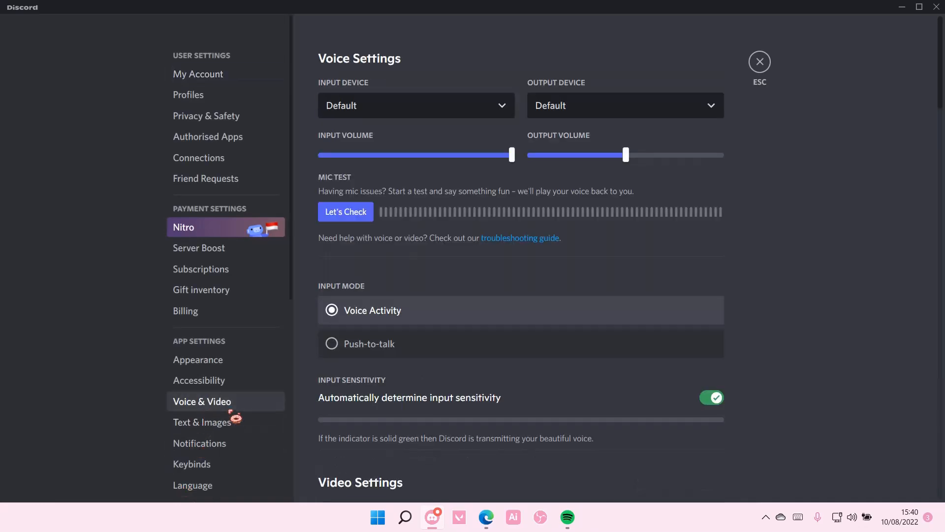
pyautogui.scroll(-3)
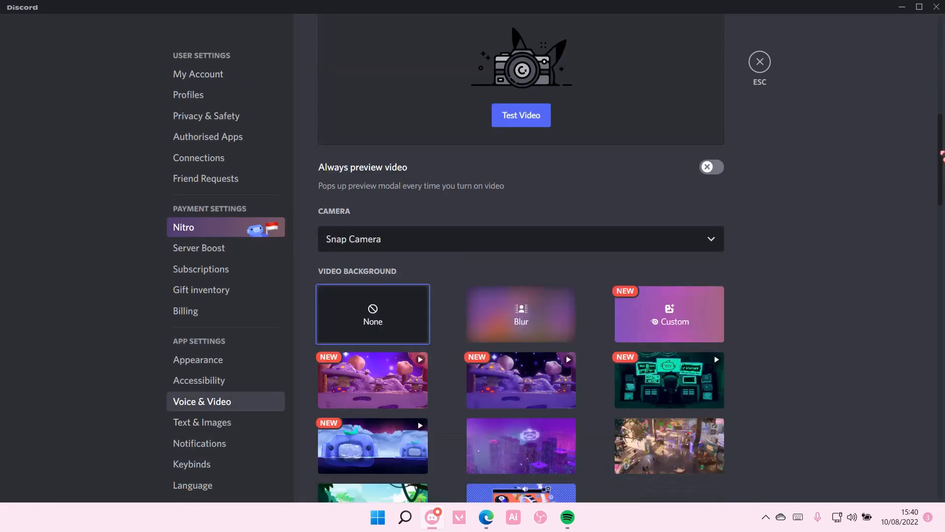
pyautogui.scroll(-3)
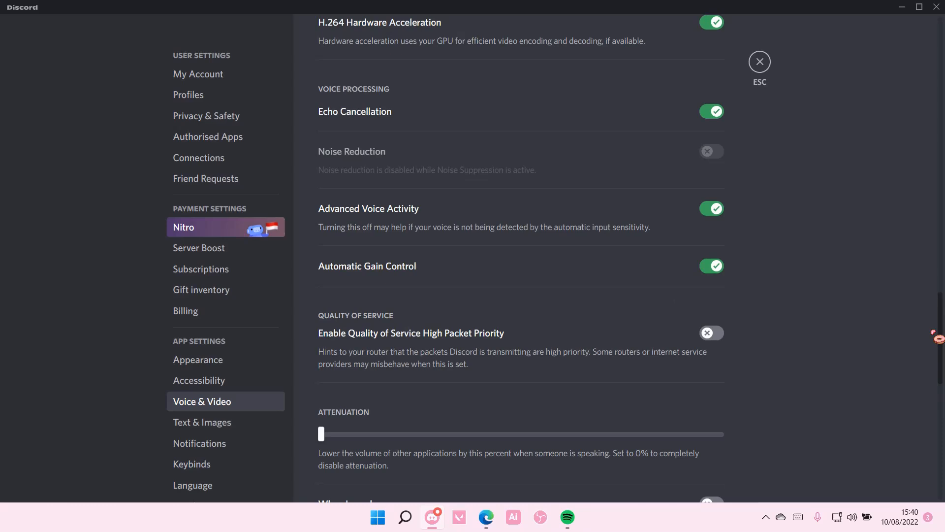
pyautogui.scroll(-3)
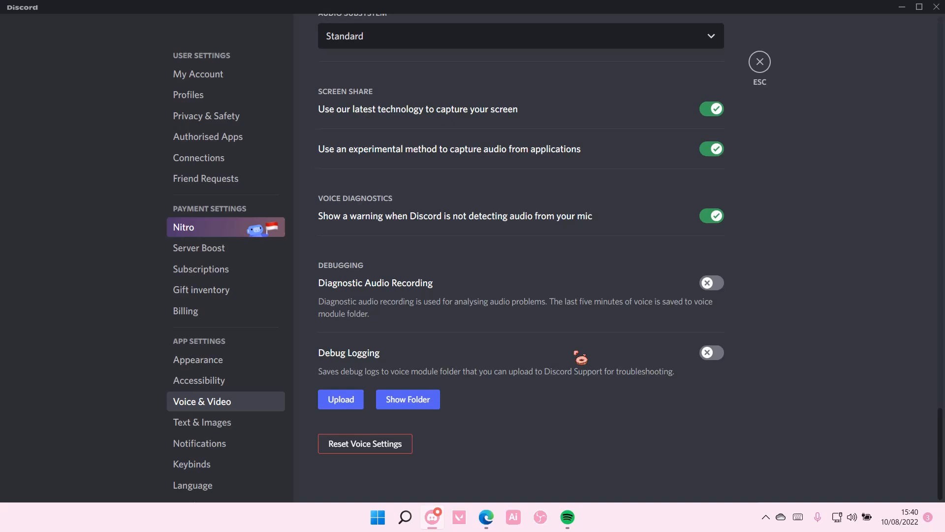
pyautogui.moveTo(633, 366)
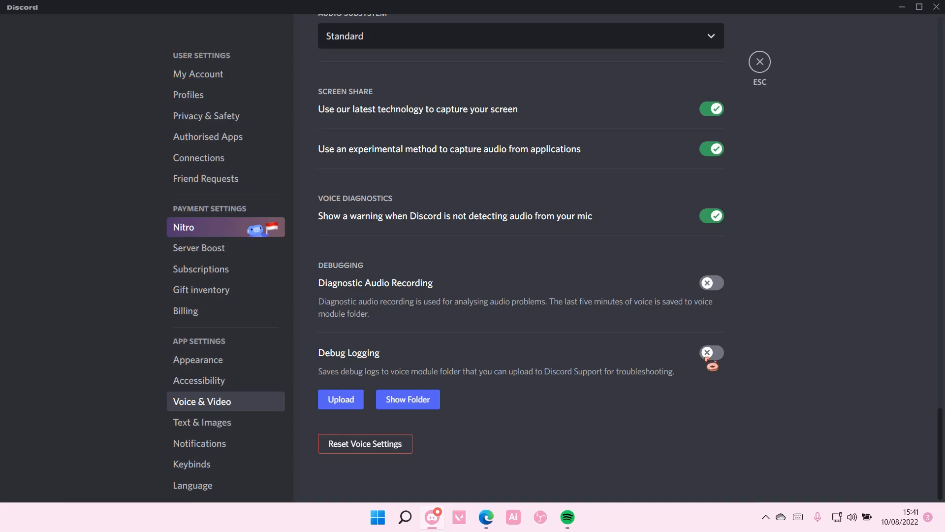
pyautogui.scroll(-3)
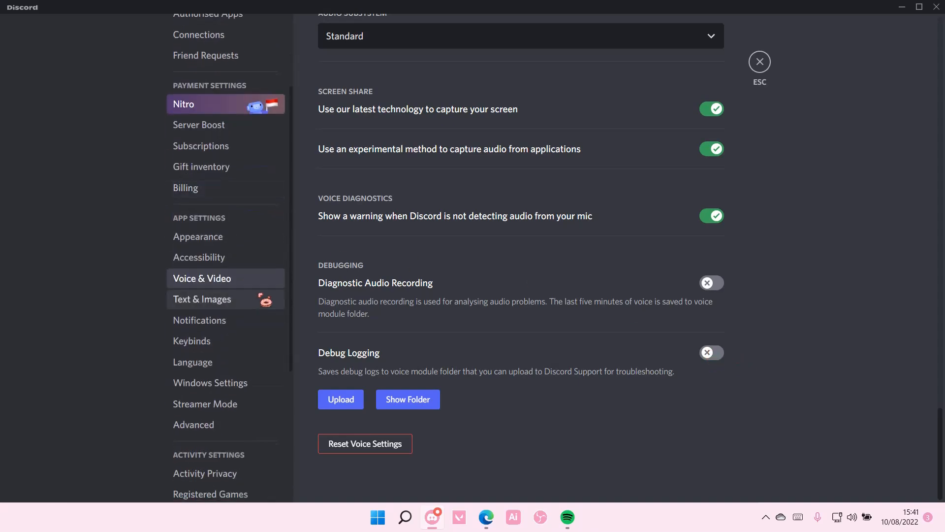
# Turn Hardware Acceleration off in Advanced settings so Discord closes to restart
pyautogui.click(194, 423)
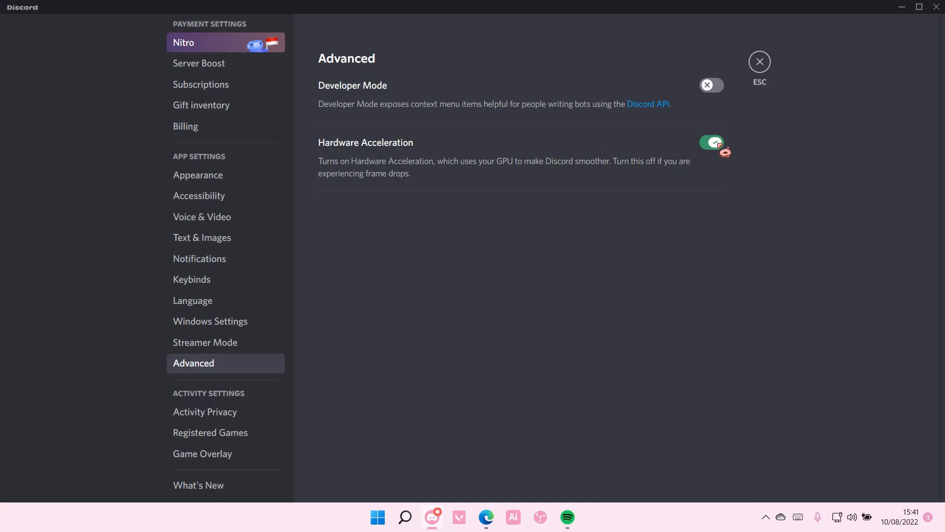
pyautogui.click(759, 61)
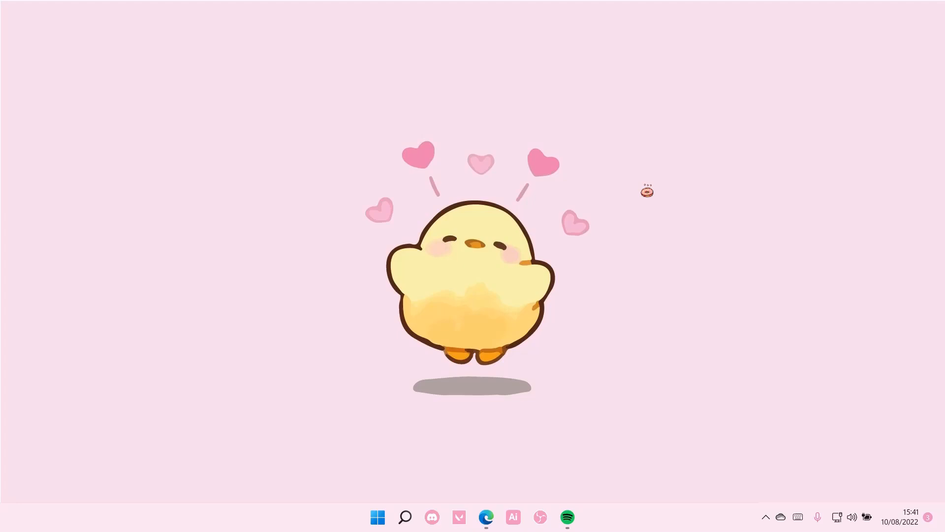
# Let Discord relaunch and show its loading screen after the restart
pyautogui.click(432, 517)
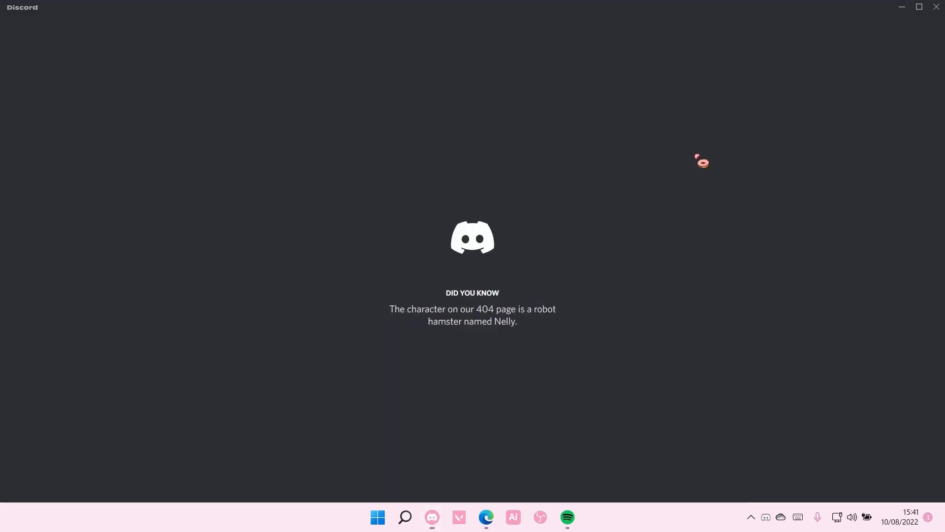